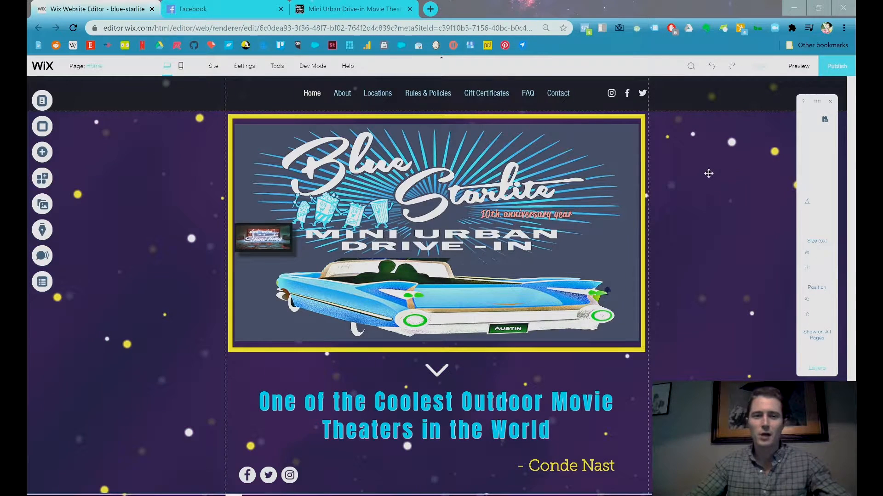
Step: Glance at the live drive-in site, then show the Home page's options in Menus & Pages
{"action": "left_click", "coordinate": [353, 8]}
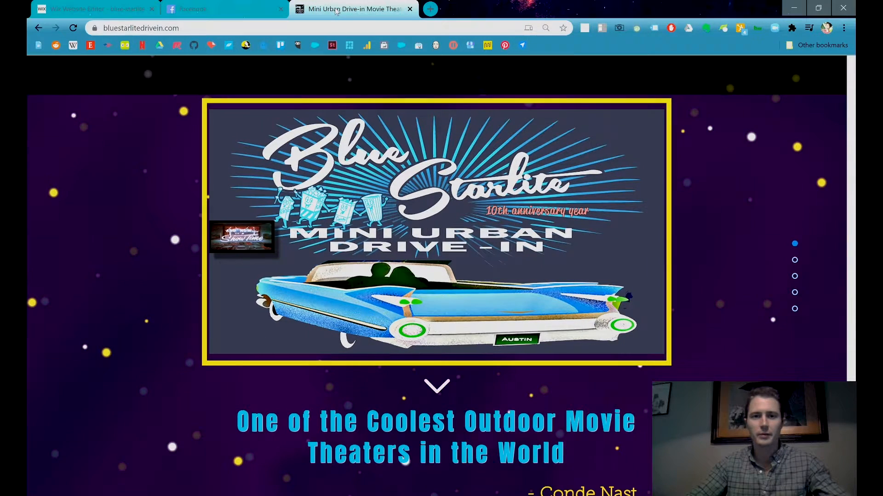
{"action": "left_click", "coordinate": [224, 9]}
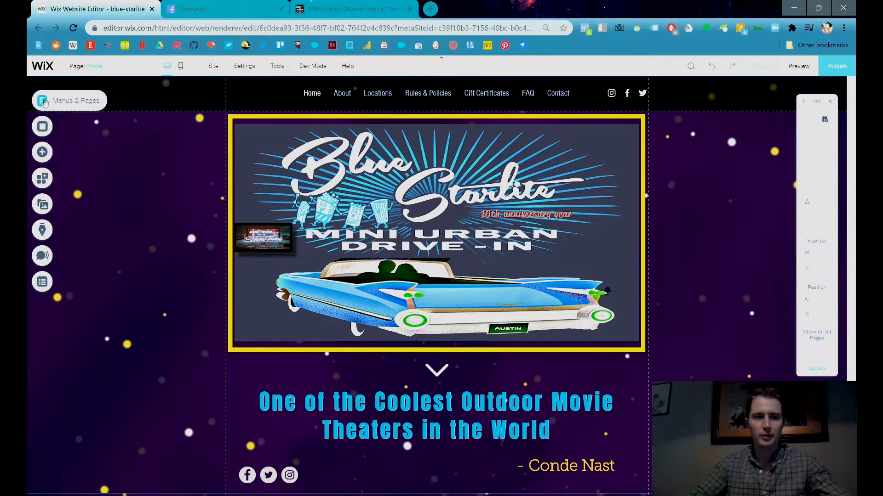
{"action": "left_click", "coordinate": [69, 100]}
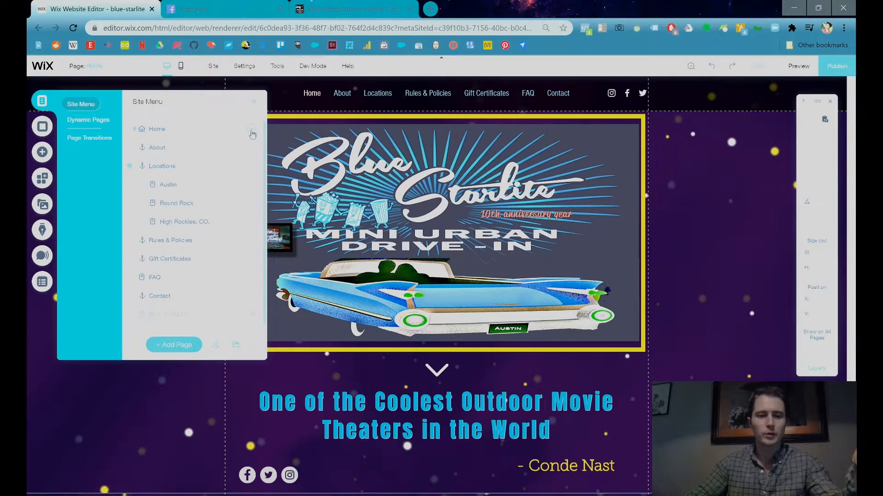
{"action": "left_click", "coordinate": [252, 129]}
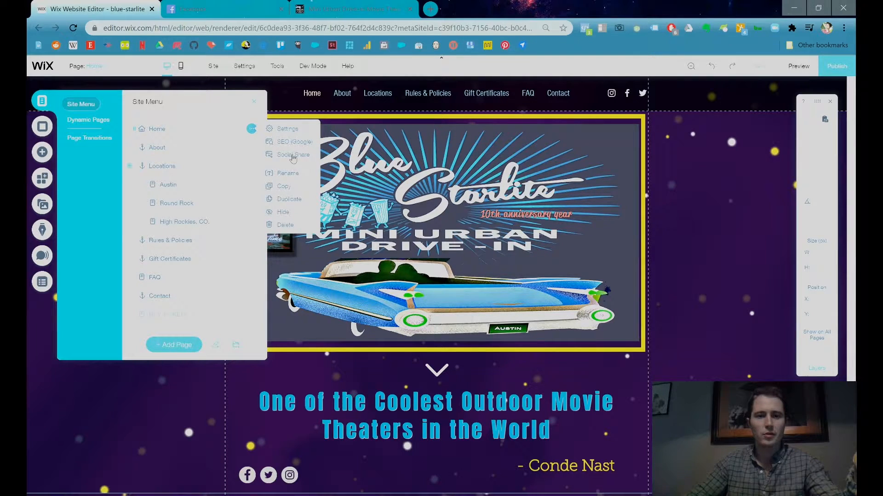
Step: Reach the Home page's Social Share settings with its current share preview
{"action": "left_click", "coordinate": [287, 129]}
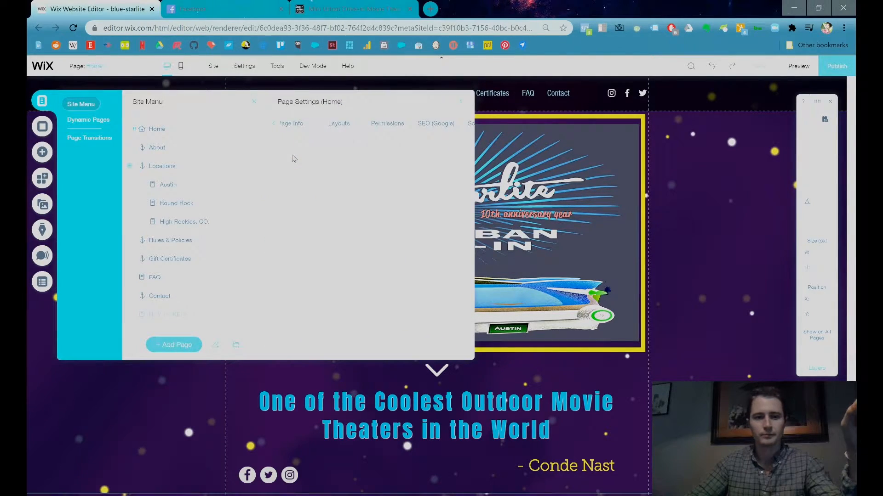
{"action": "left_click", "coordinate": [401, 123]}
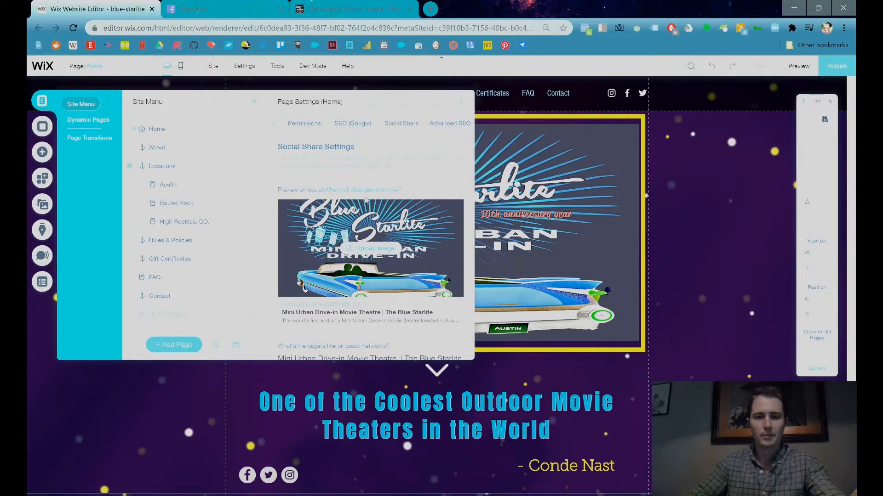
{"action": "mouse_move", "coordinate": [403, 260]}
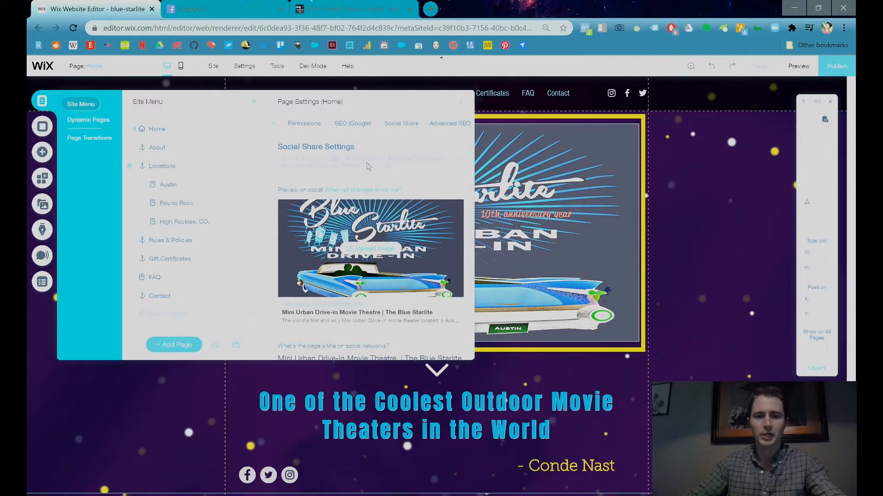
Step: Compare the live site and the Facebook post preview, then return to the page settings
{"action": "left_click", "coordinate": [352, 9]}
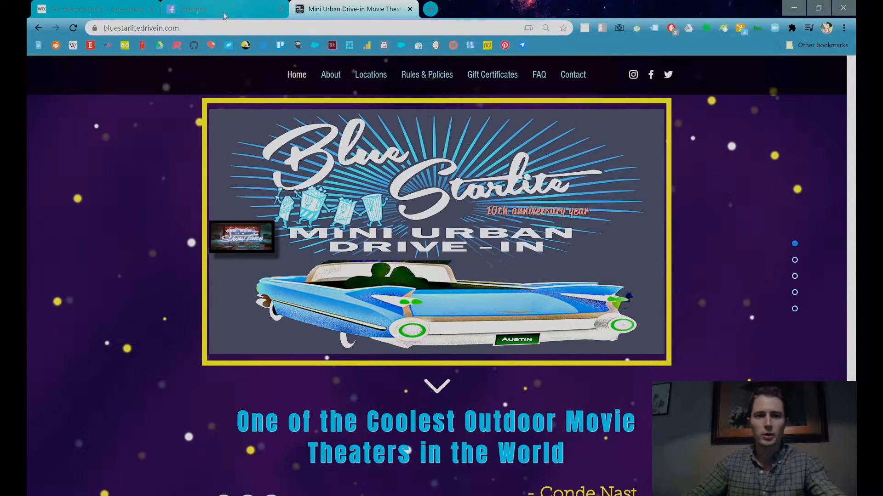
{"action": "left_click", "coordinate": [219, 9]}
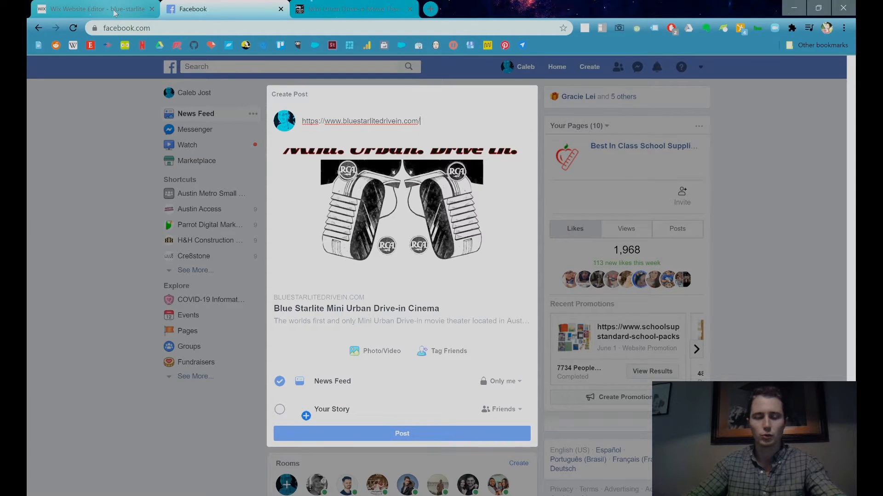
{"action": "left_click", "coordinate": [95, 9]}
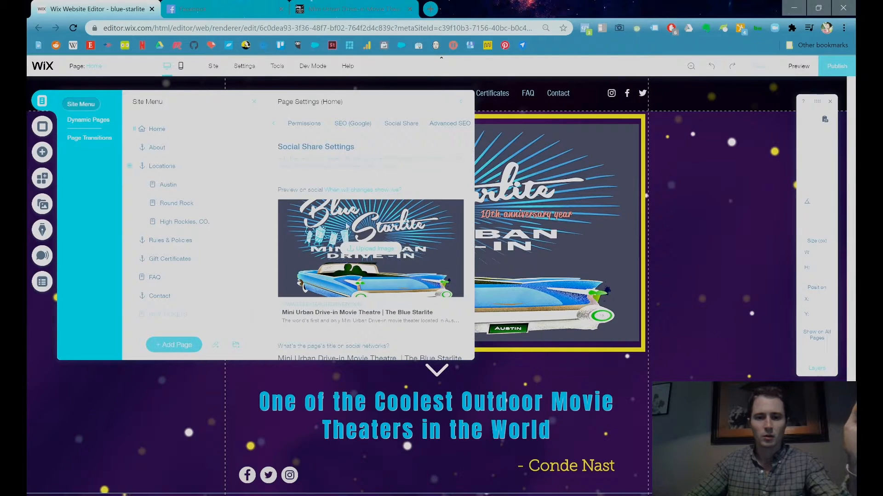
Step: Replace the Home page's share image with the Blue Starlite picture from Site Files, then check Facebook's preview
{"action": "left_click", "coordinate": [369, 249]}
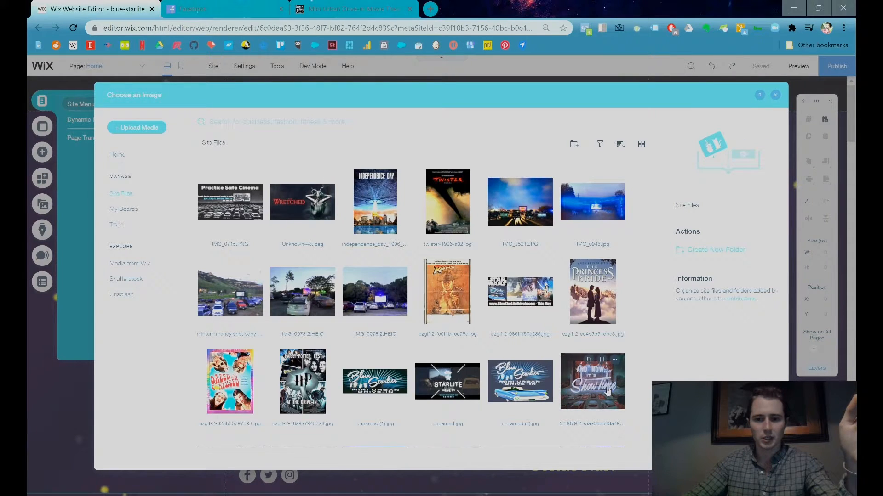
{"action": "left_click", "coordinate": [591, 381]}
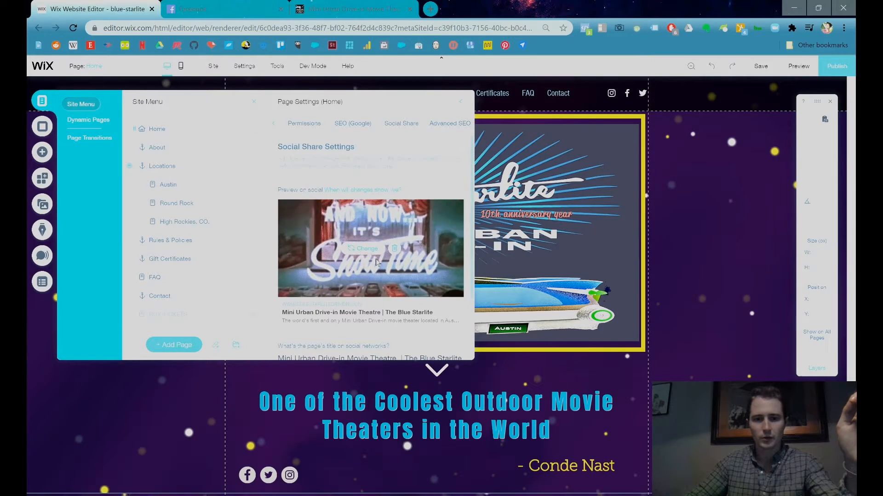
{"action": "left_click", "coordinate": [364, 248]}
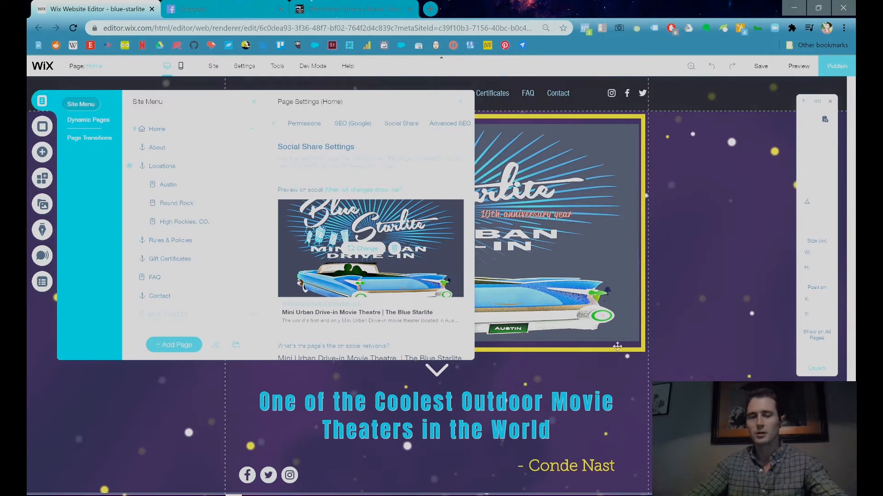
{"action": "left_click", "coordinate": [225, 9]}
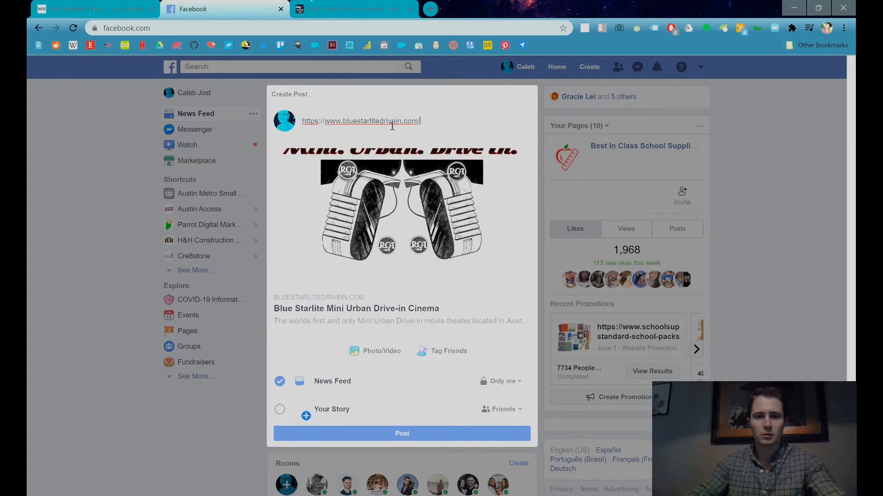
{"action": "mouse_move", "coordinate": [431, 77]}
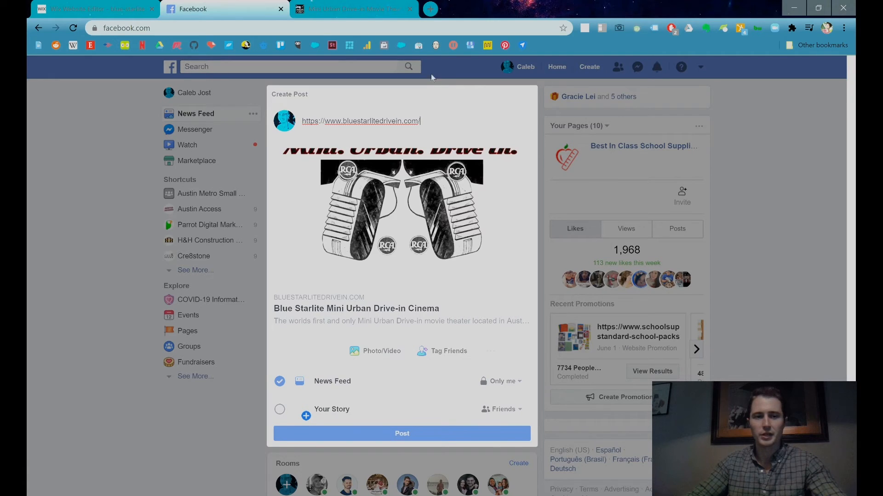